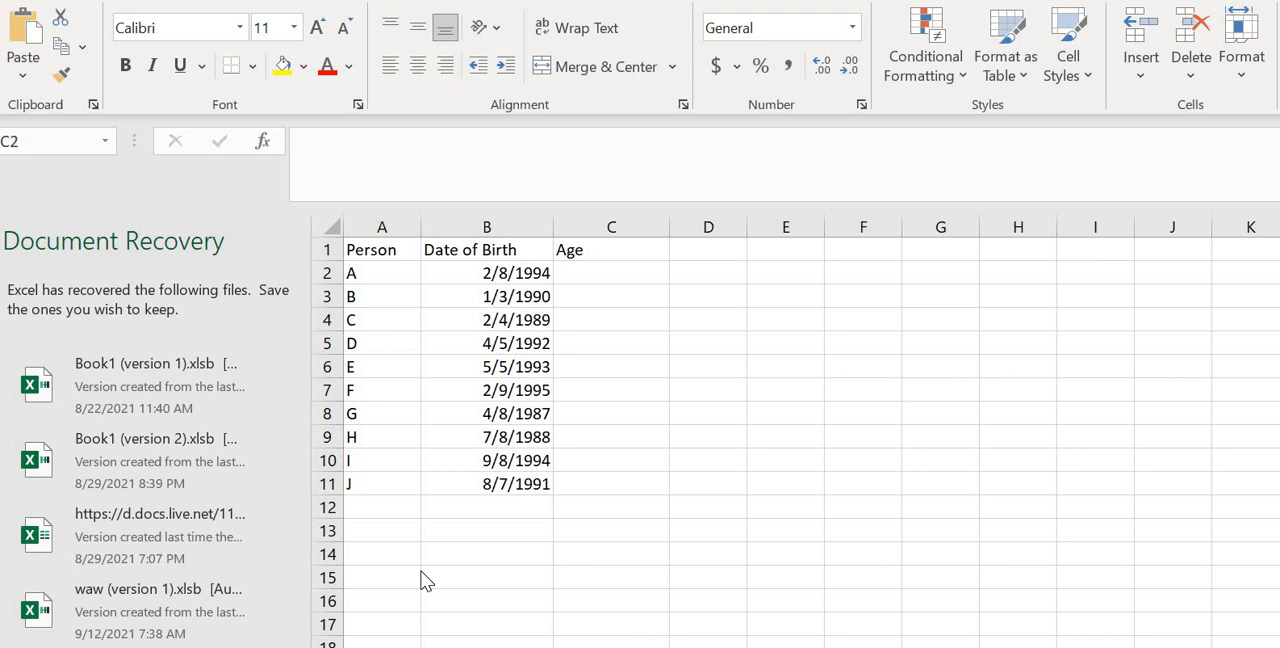
pyautogui.moveTo(356, 470)
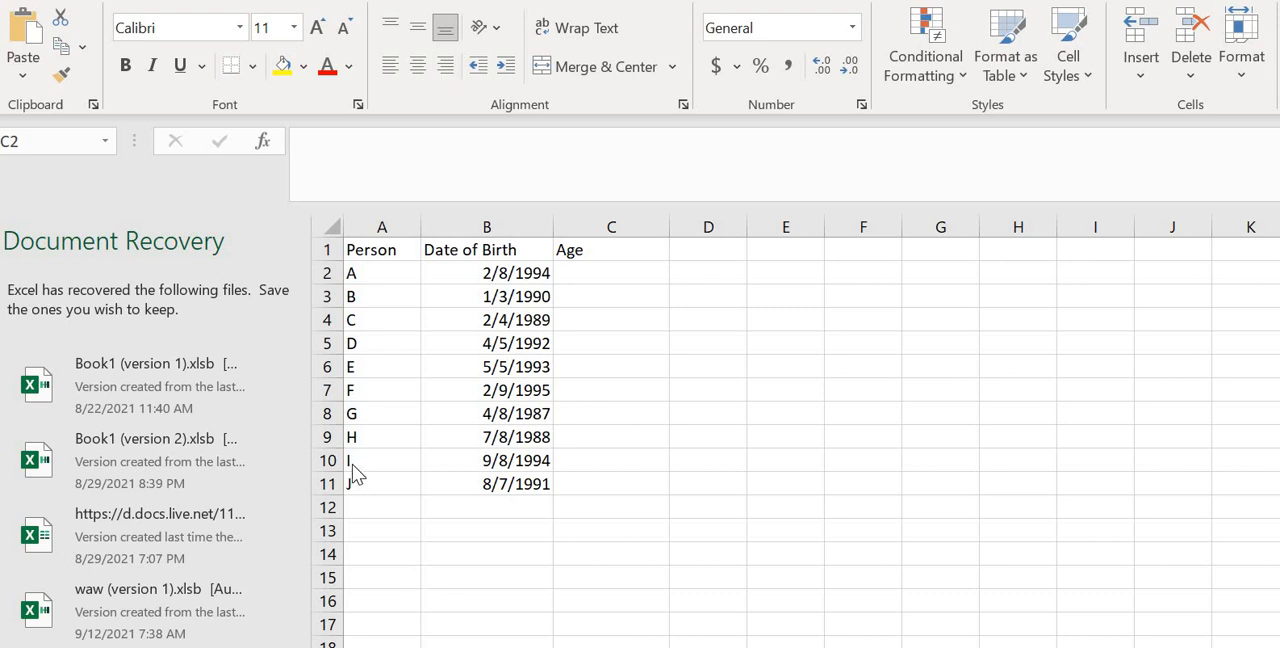
pyautogui.moveTo(402, 278)
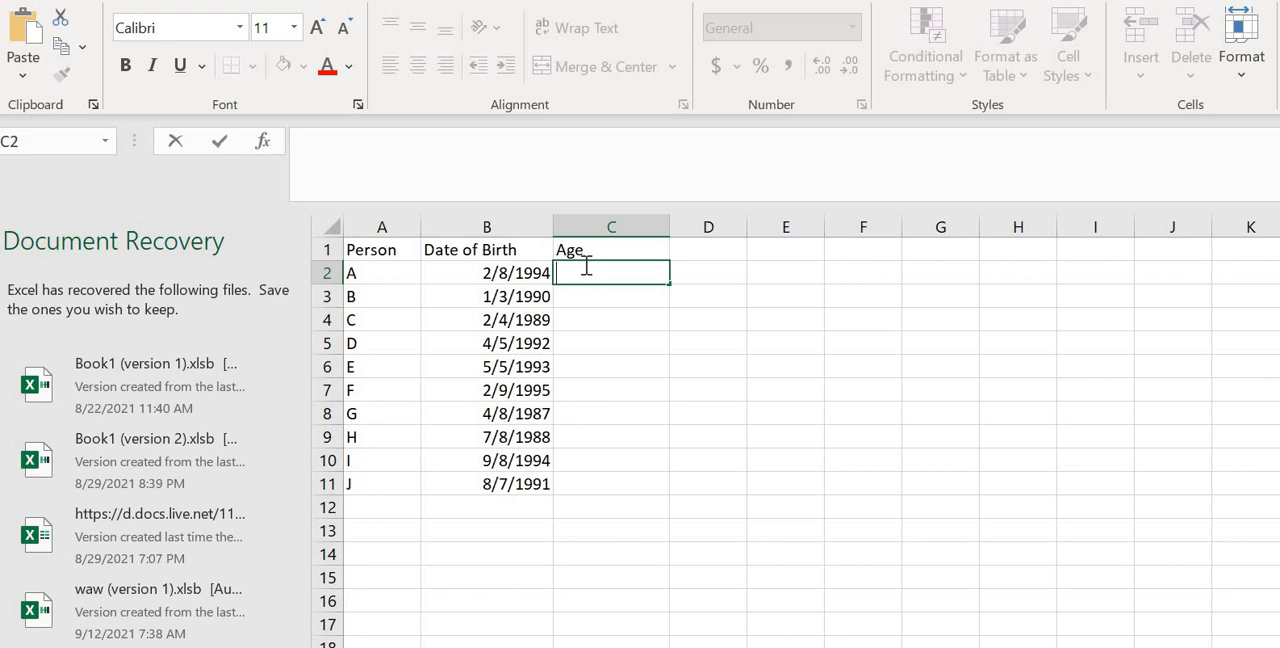
# Enter =DATEDIF(B2,TODAY(),"y") in C2 to compute person A's age as 27
pyautogui.write('=')
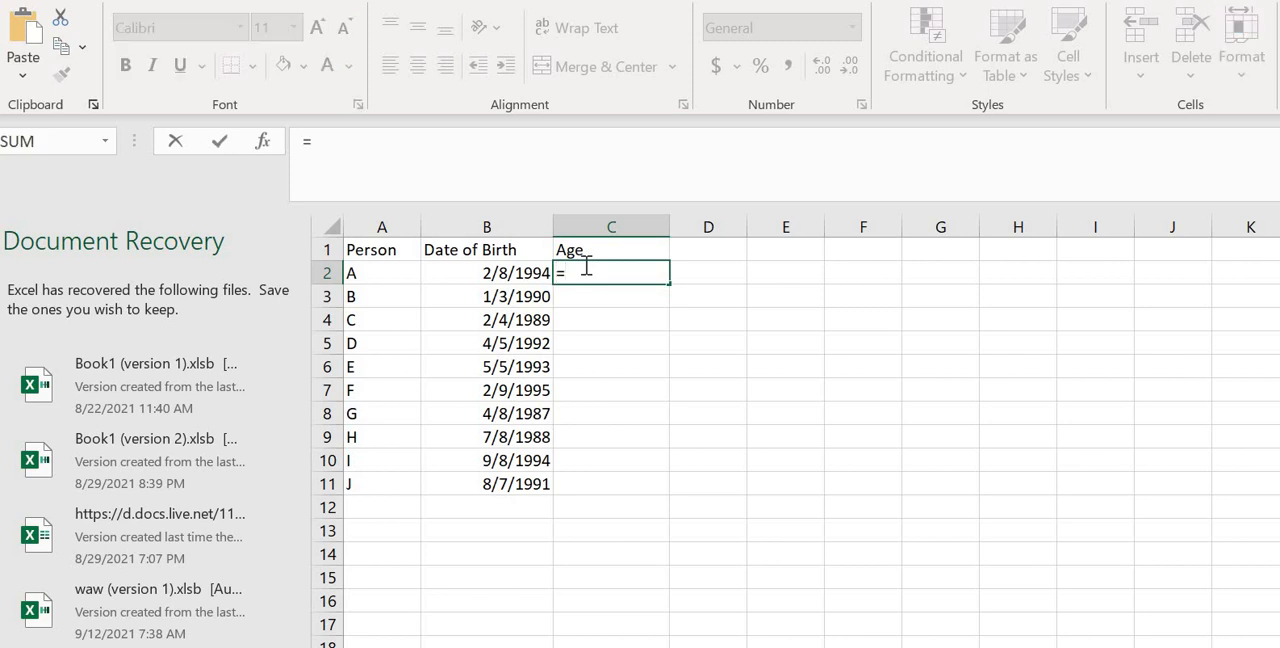
pyautogui.write('dat')
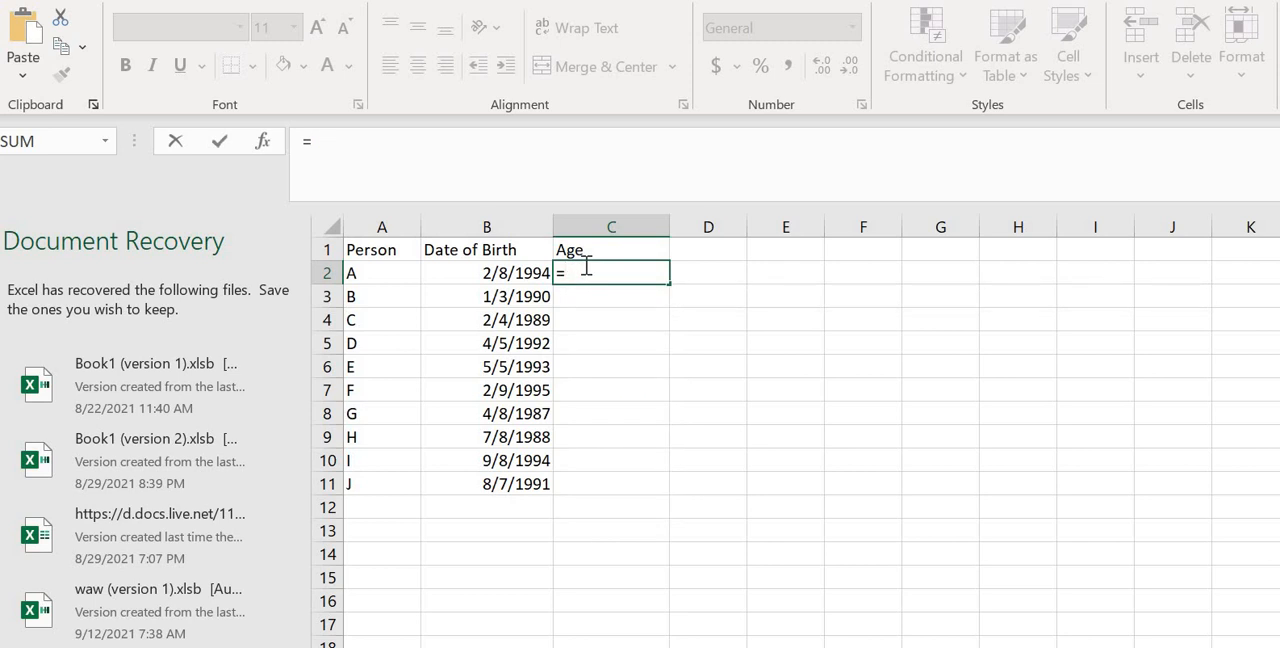
pyautogui.write('DATED')
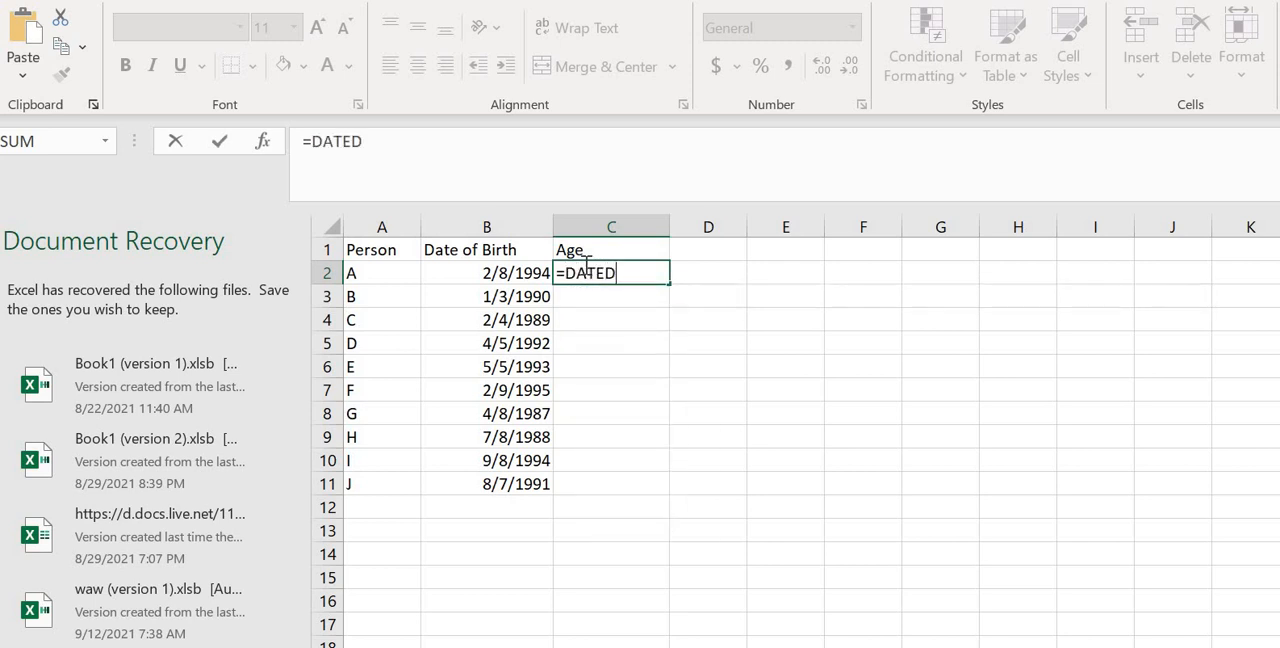
pyautogui.write('IIF')
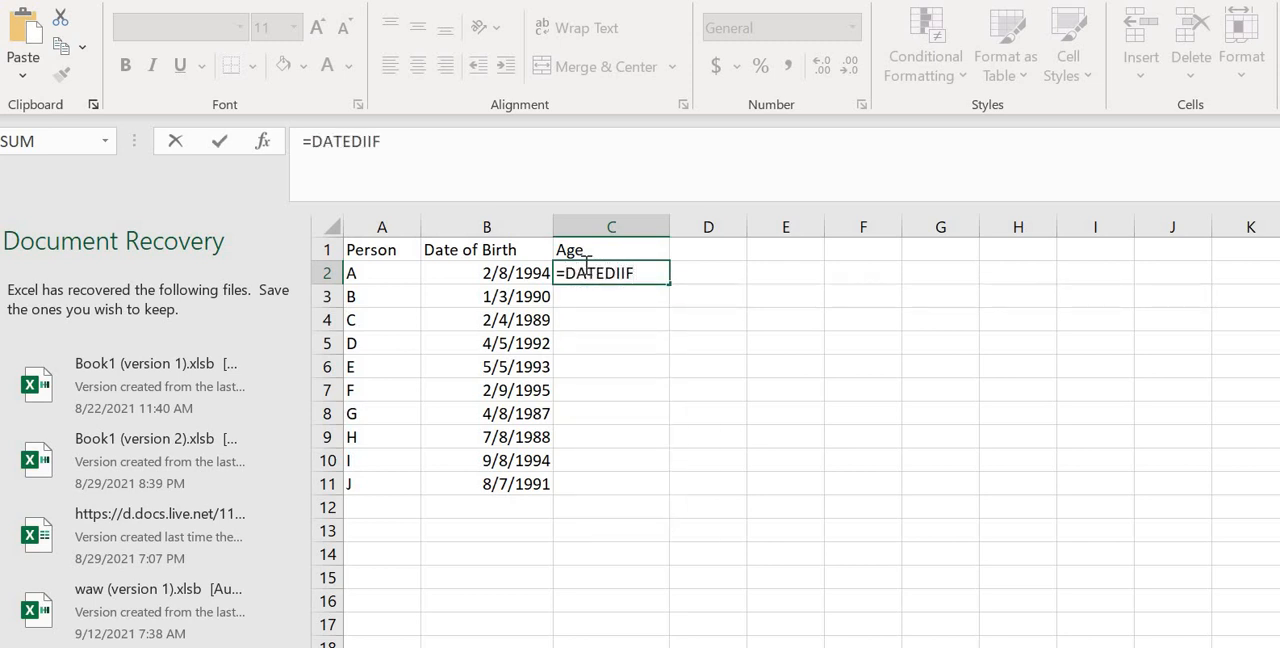
pyautogui.press('Backspace')
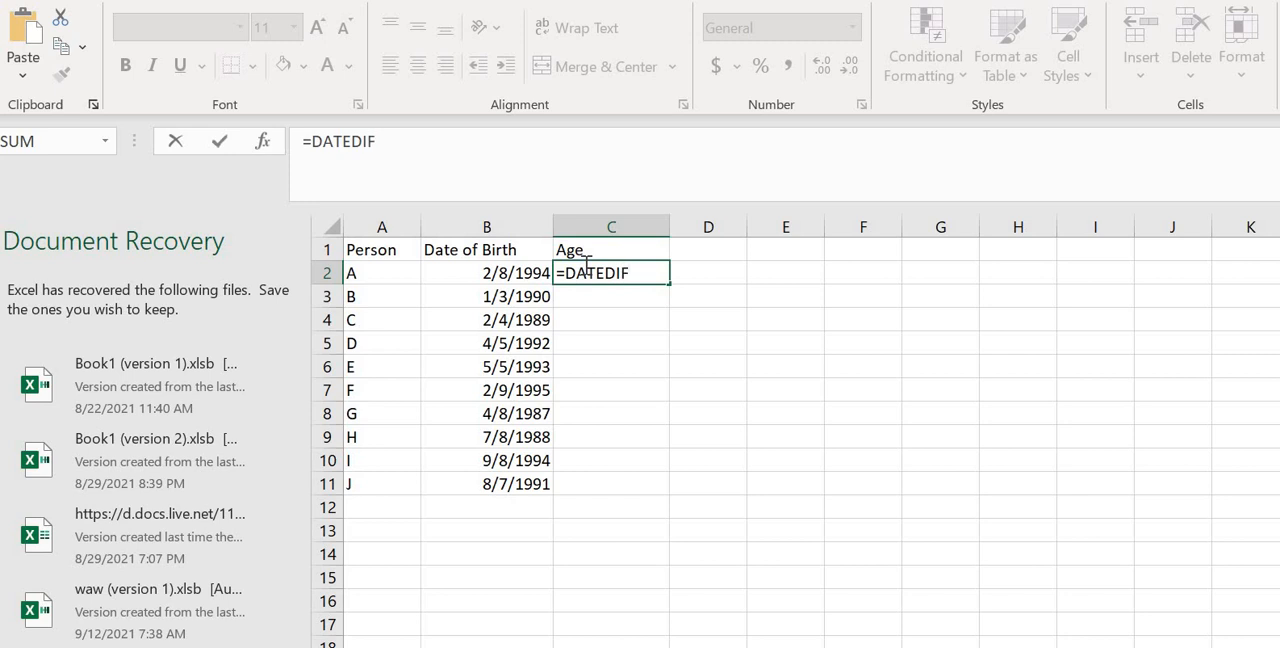
pyautogui.write('(')
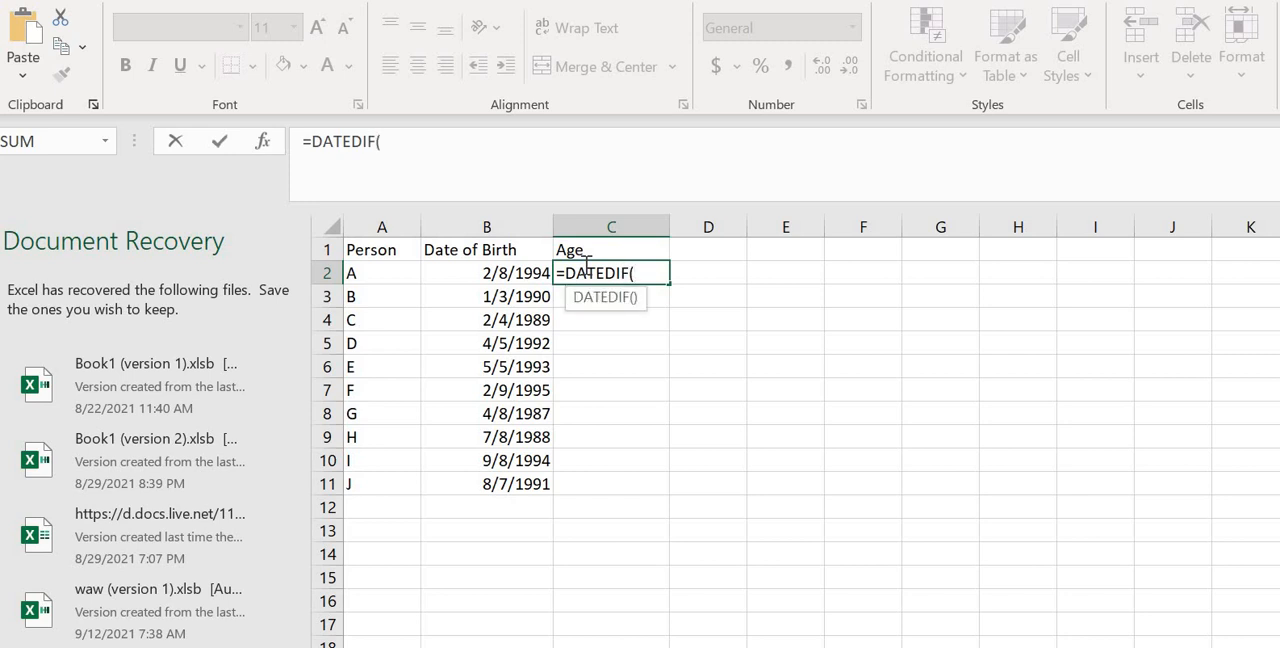
pyautogui.click(488, 272)
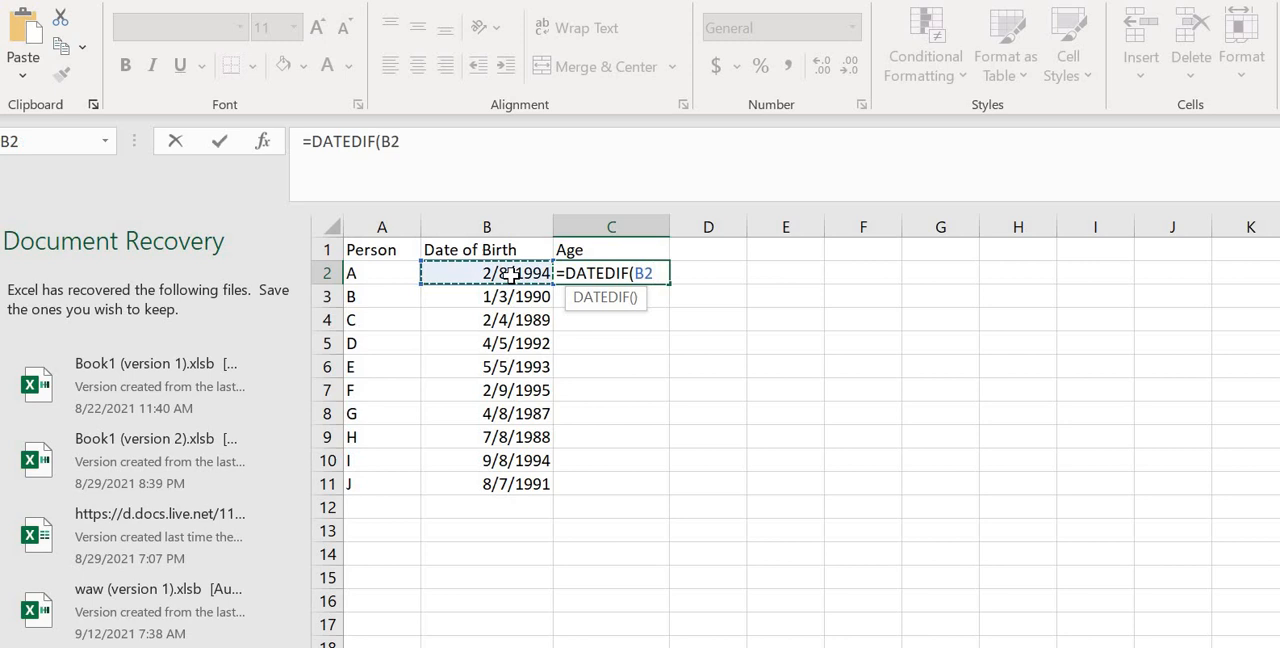
pyautogui.write(',')
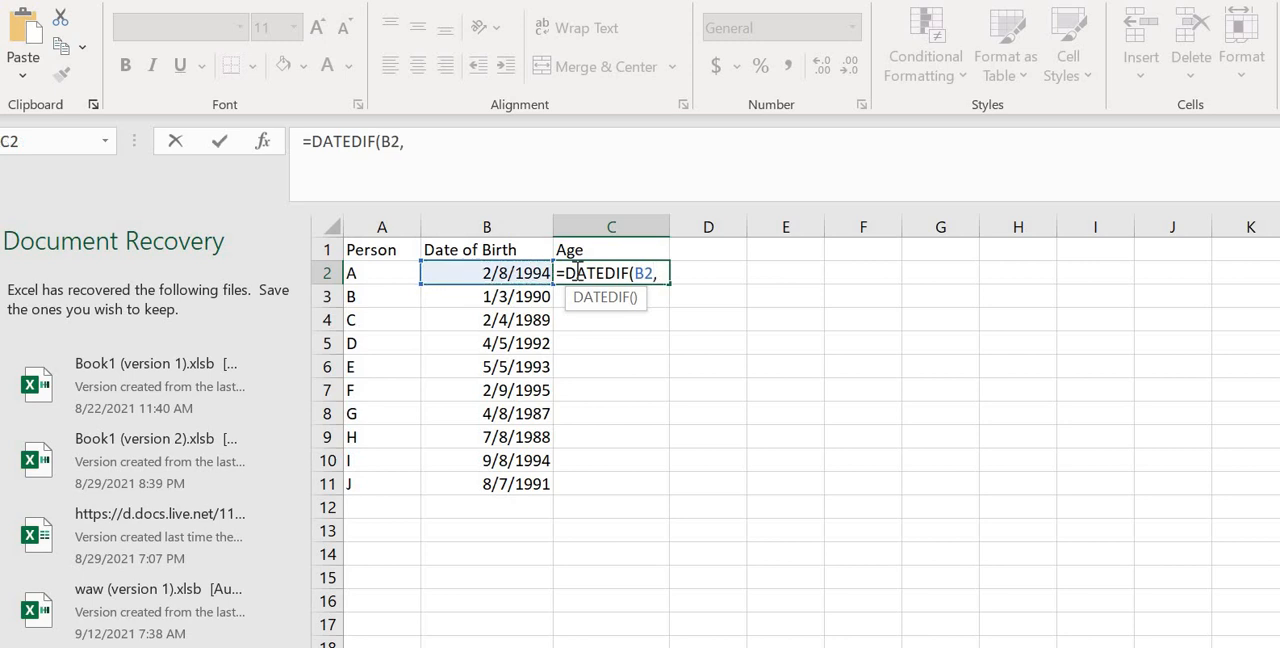
pyautogui.write('TODAY(')
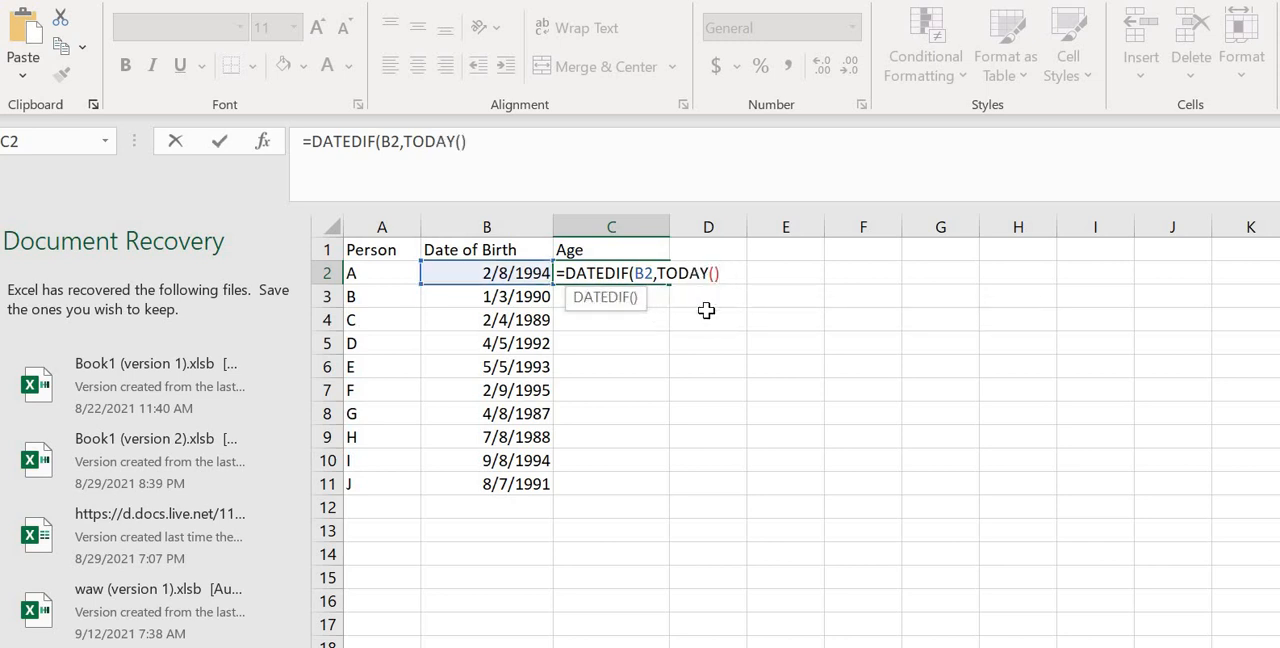
pyautogui.write(',')
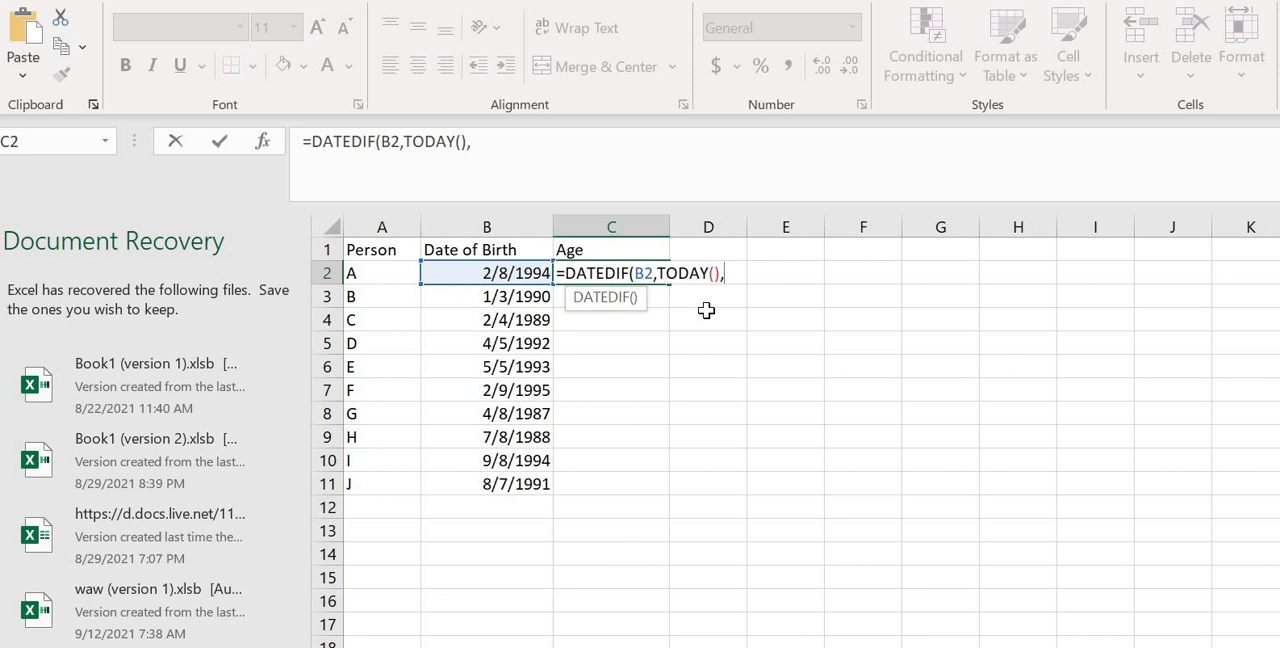
pyautogui.write('"y')
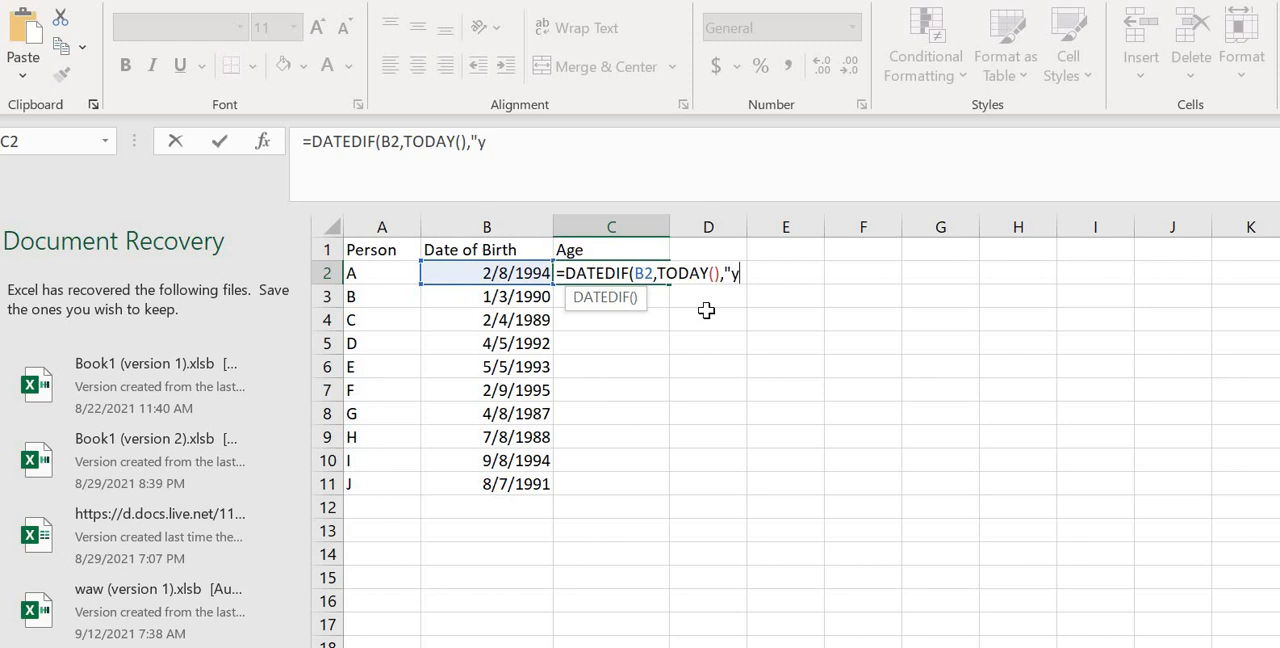
pyautogui.write('"')
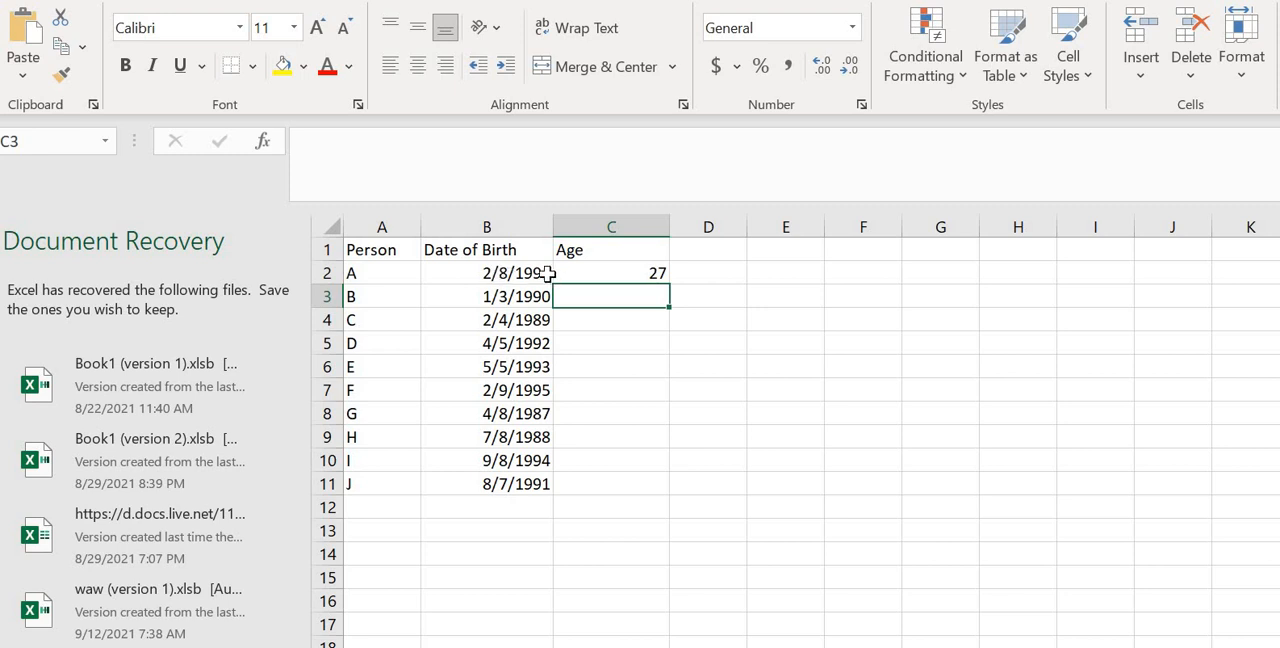
pyautogui.moveTo(524, 272)
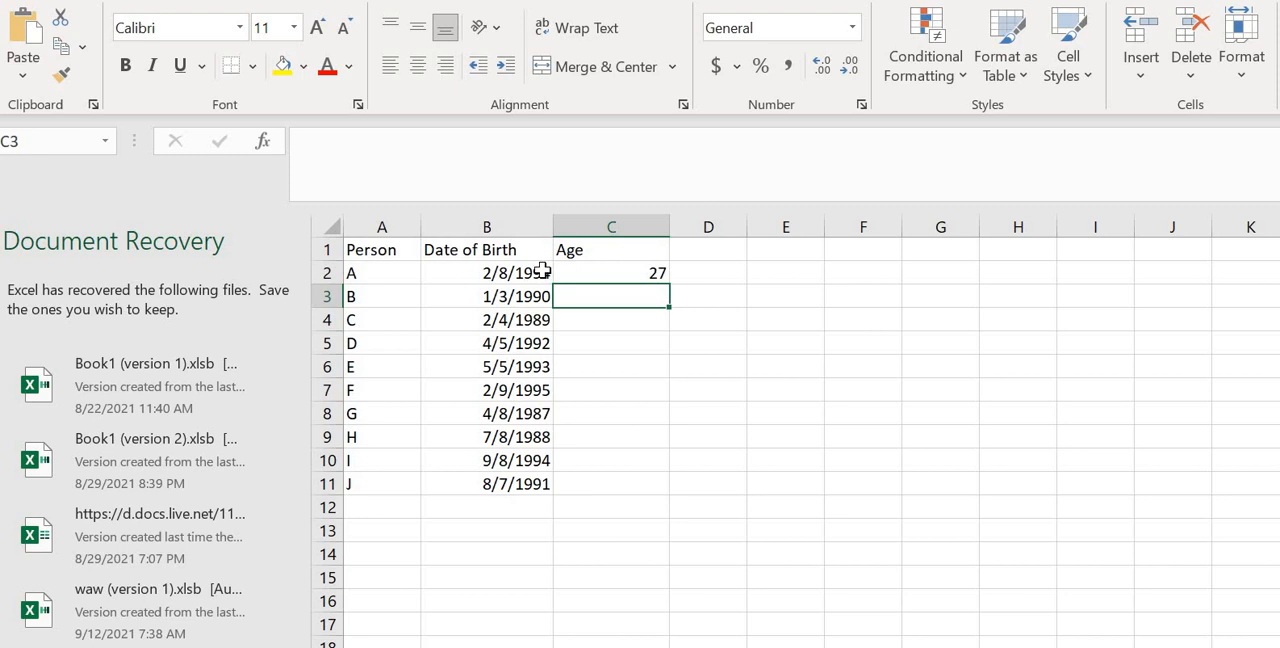
# Copy the age formula from C2 down to the rows below
pyautogui.click(608, 272)
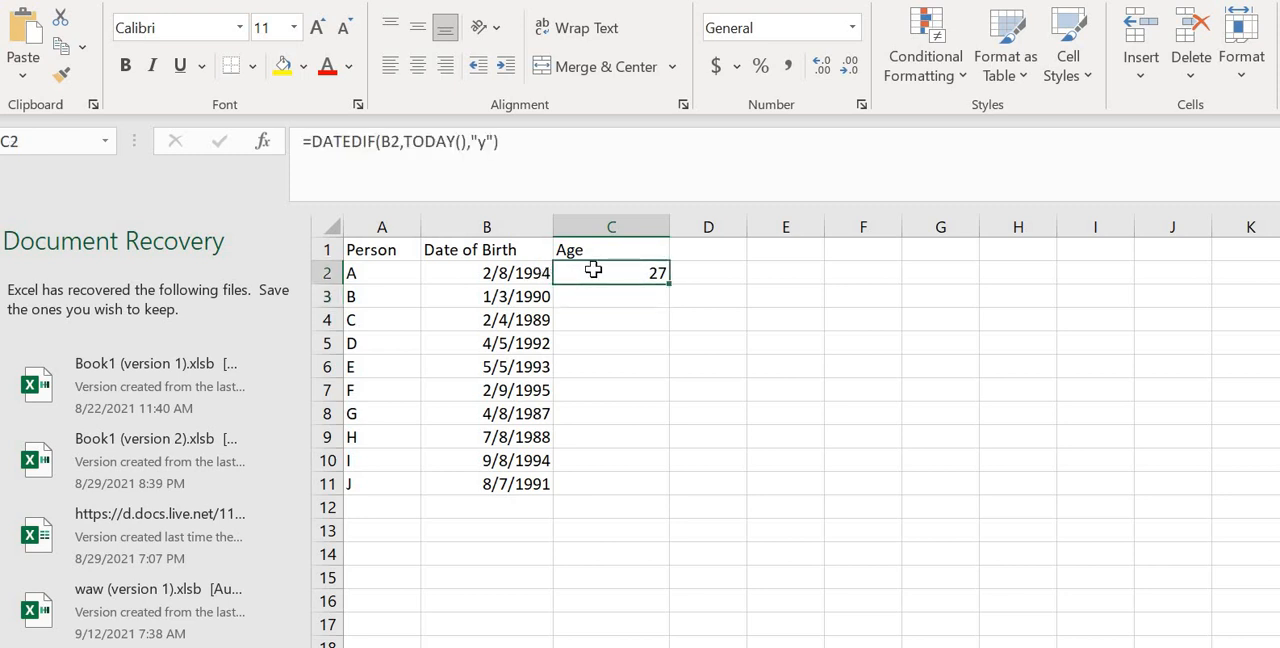
pyautogui.moveTo(528, 272)
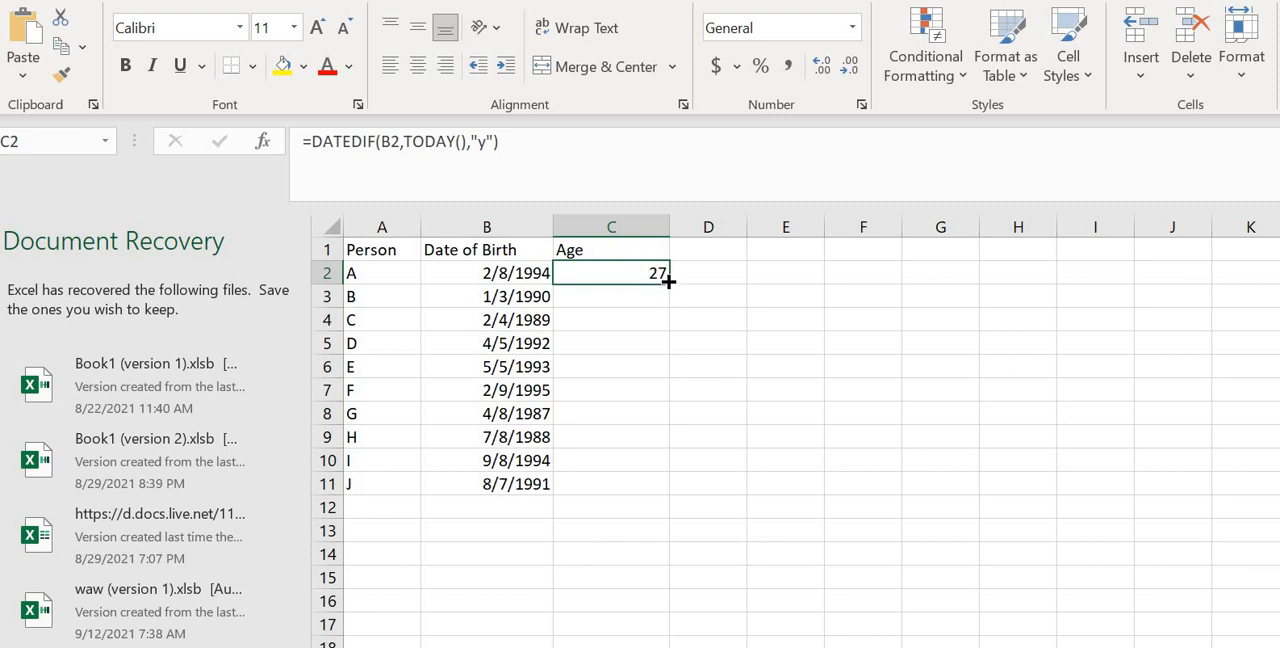
pyautogui.moveTo(668, 280); pyautogui.dragTo(612, 320)
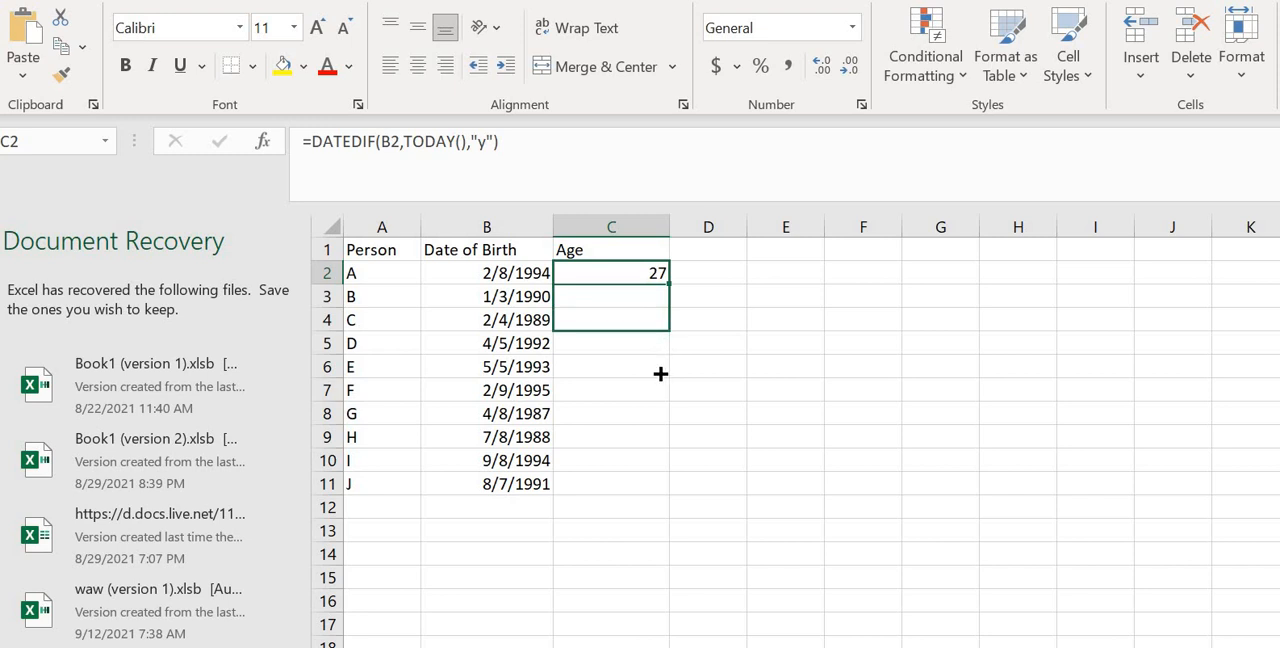